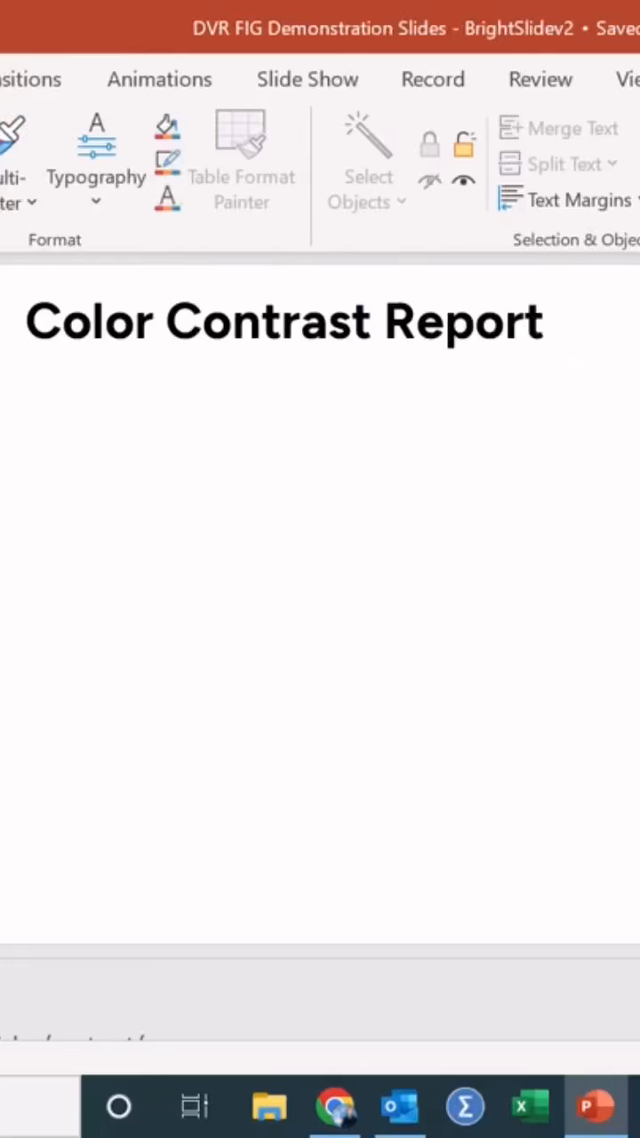
pyautogui.moveTo(591, 409)
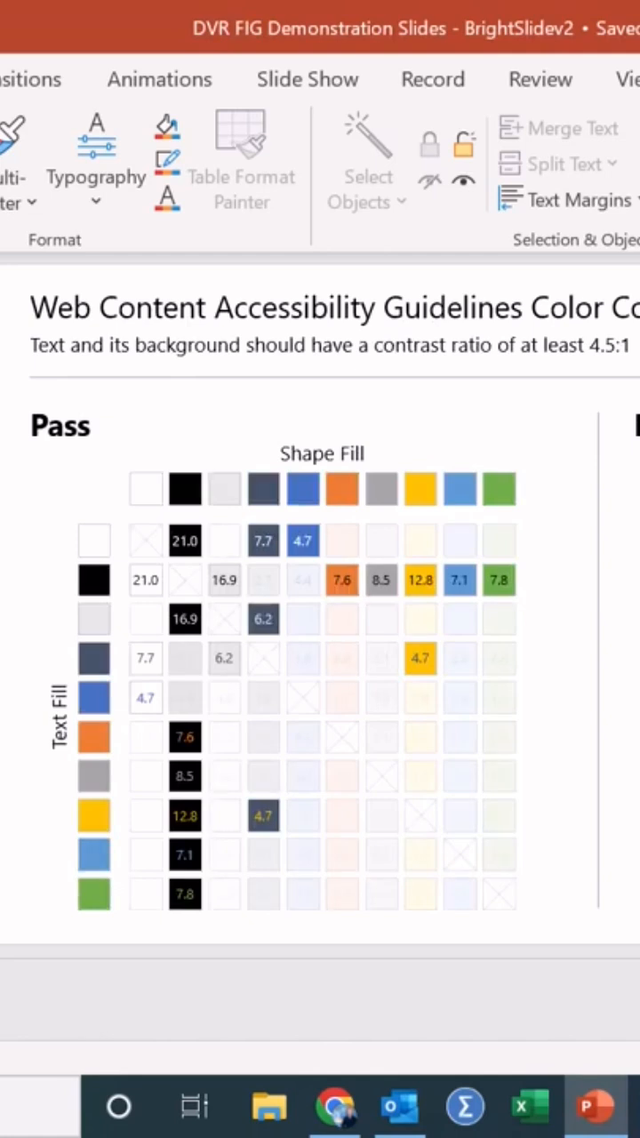
pyautogui.moveTo(178, 587)
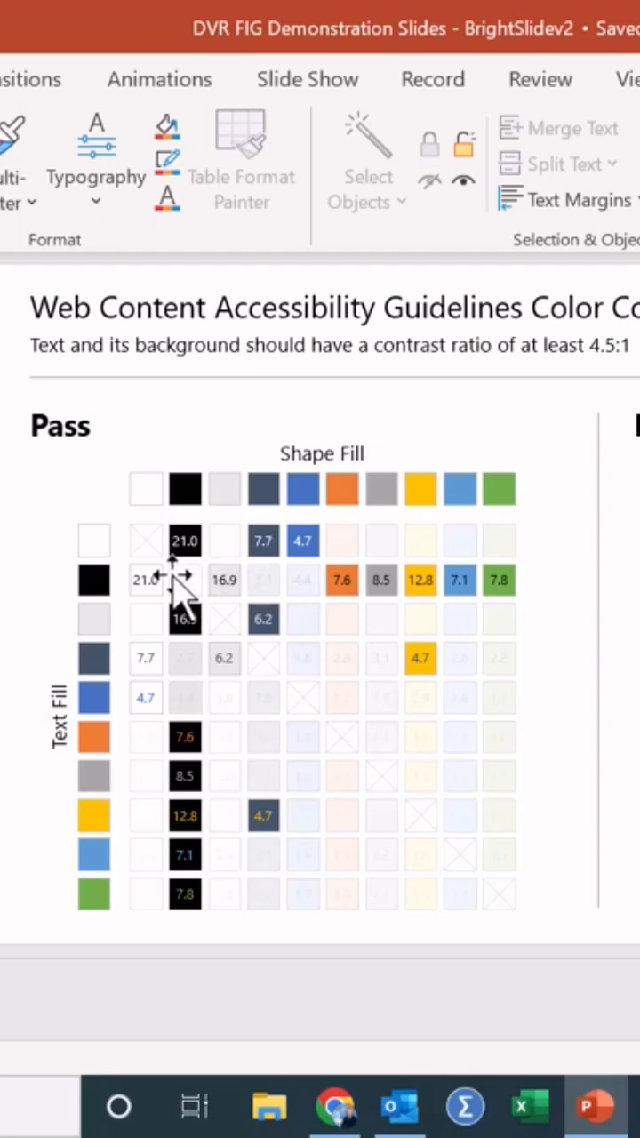
pyautogui.moveTo(587, 352)
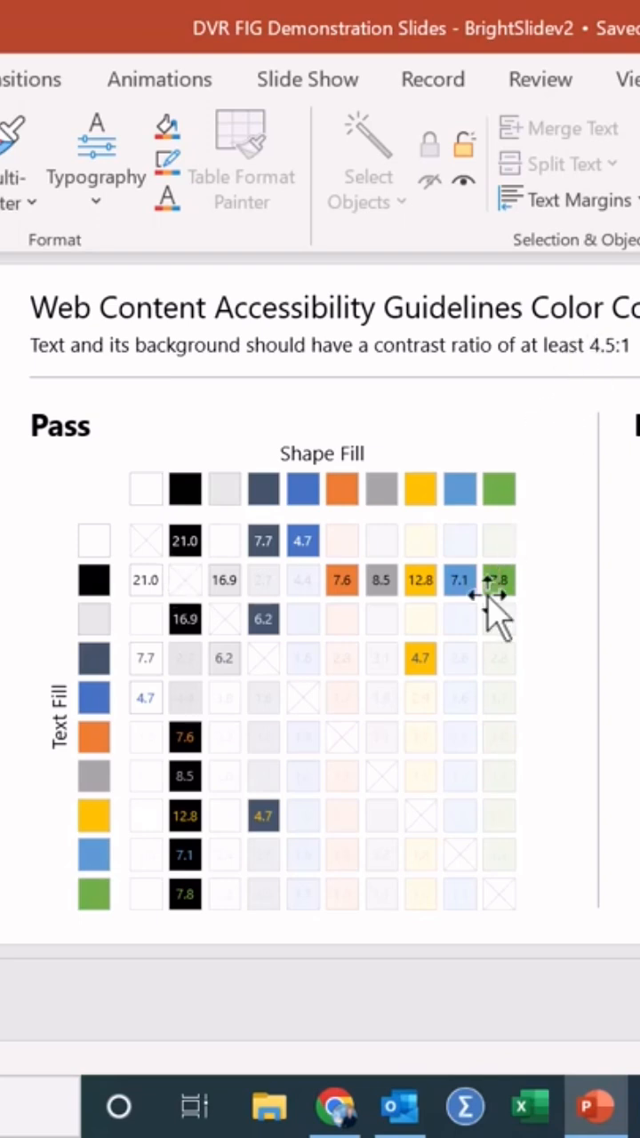
pyautogui.moveTo(377, 412)
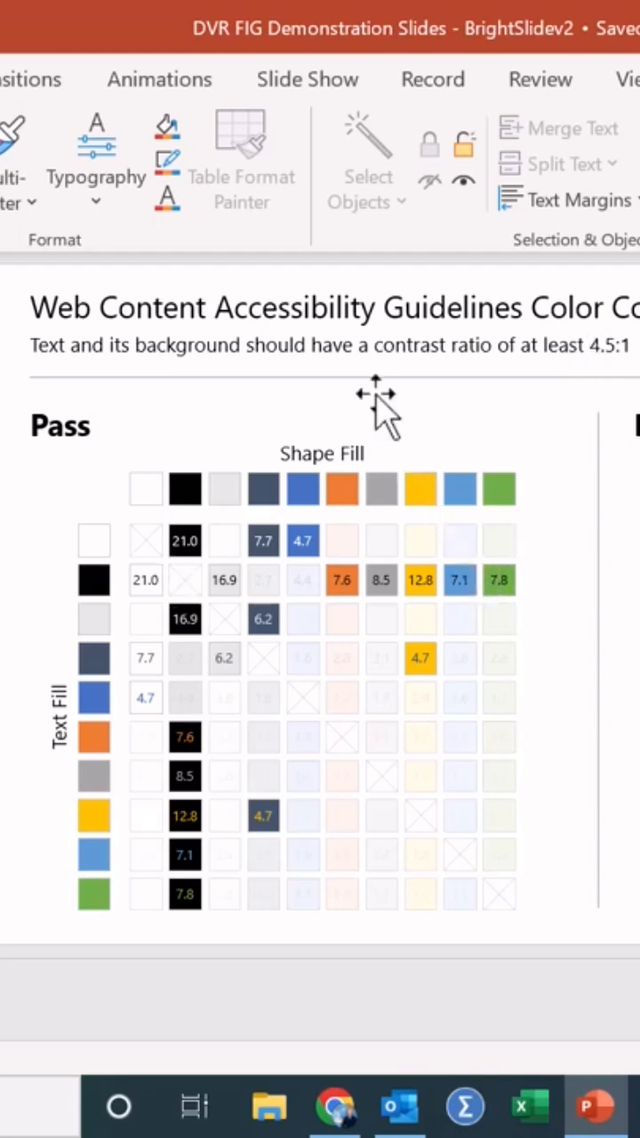
pyautogui.moveTo(285, 583)
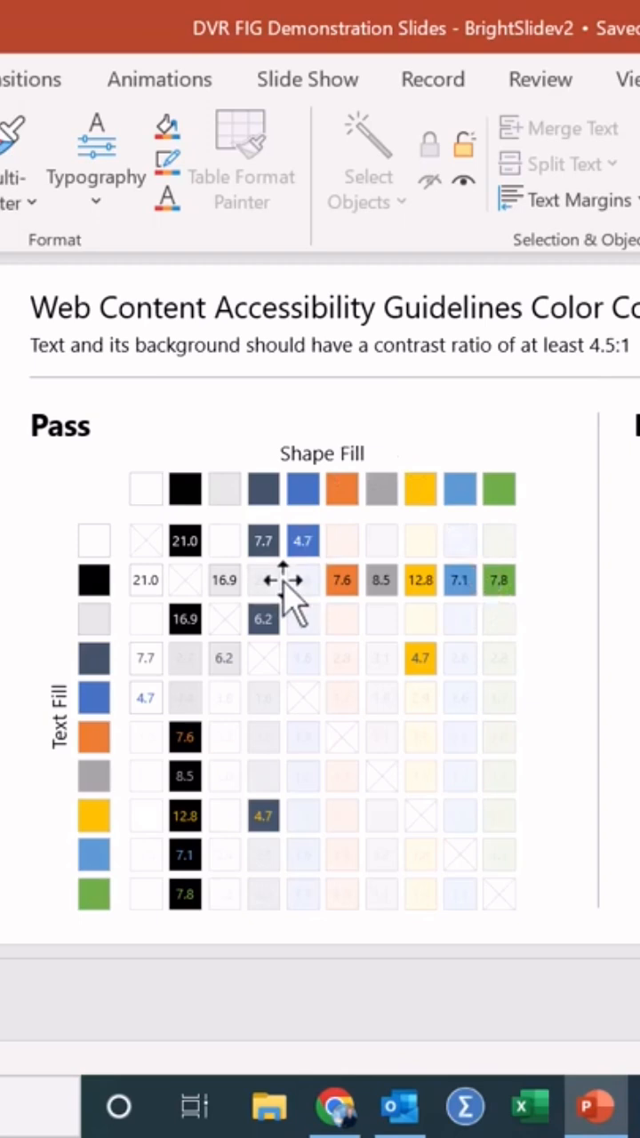
pyautogui.moveTo(267, 524)
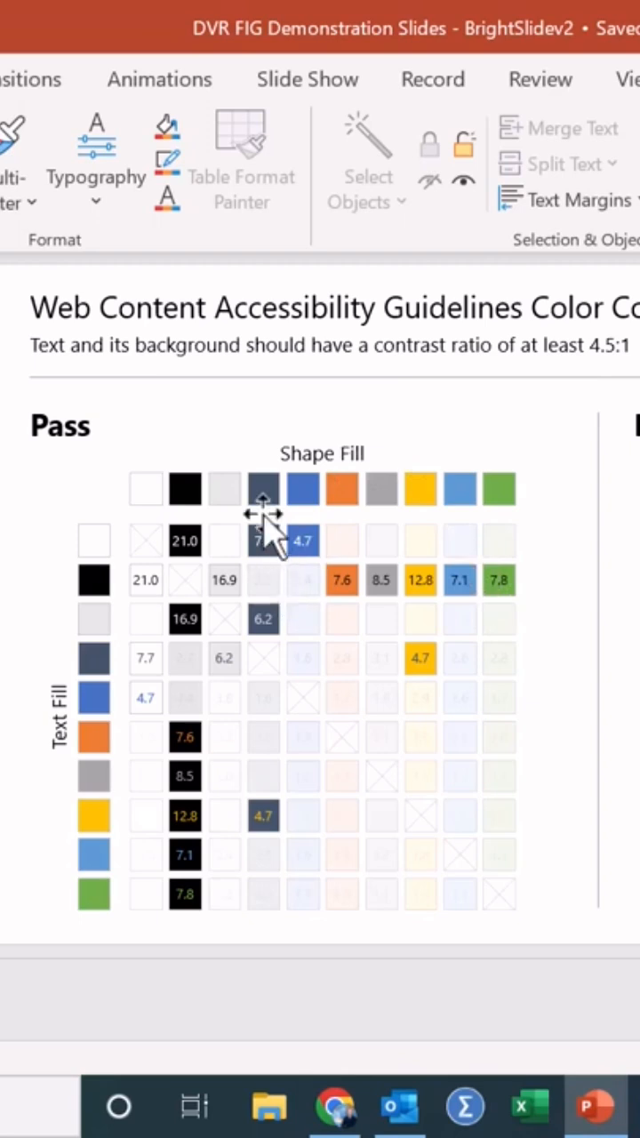